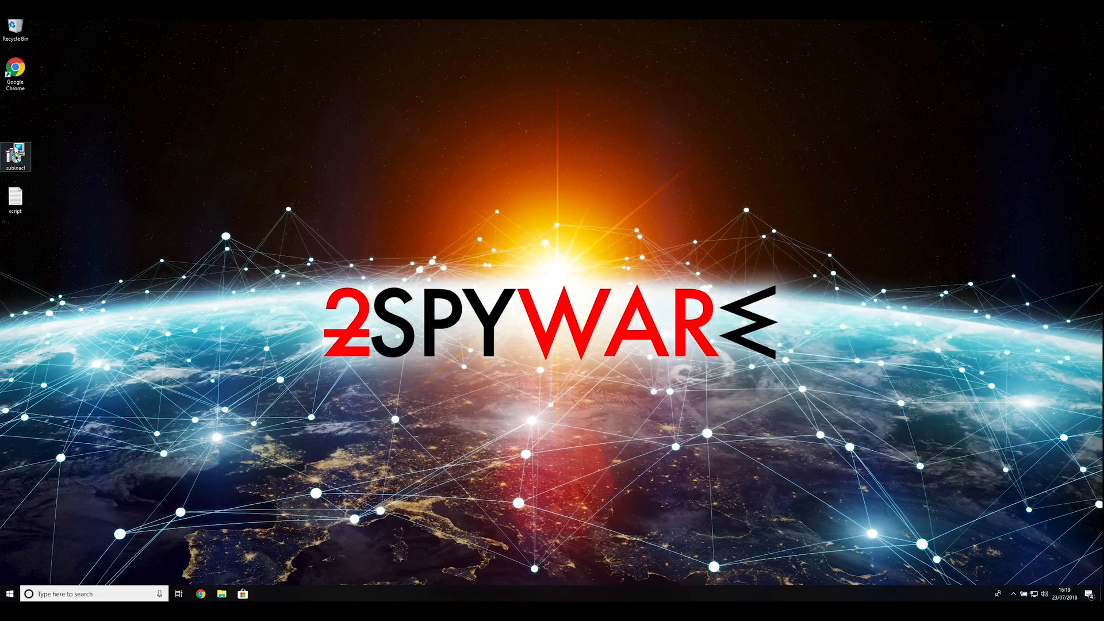
Step: Install SubInAcl.exe to the default folder, allowing the UAC prompt, and finish the wizard
double_click(15, 153)
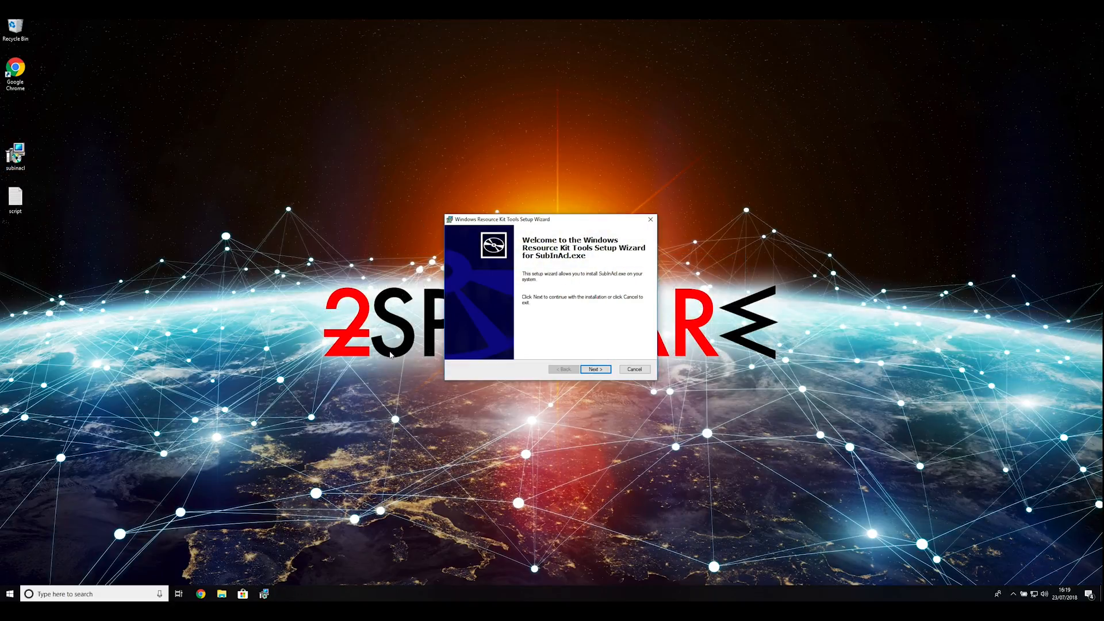
click(594, 369)
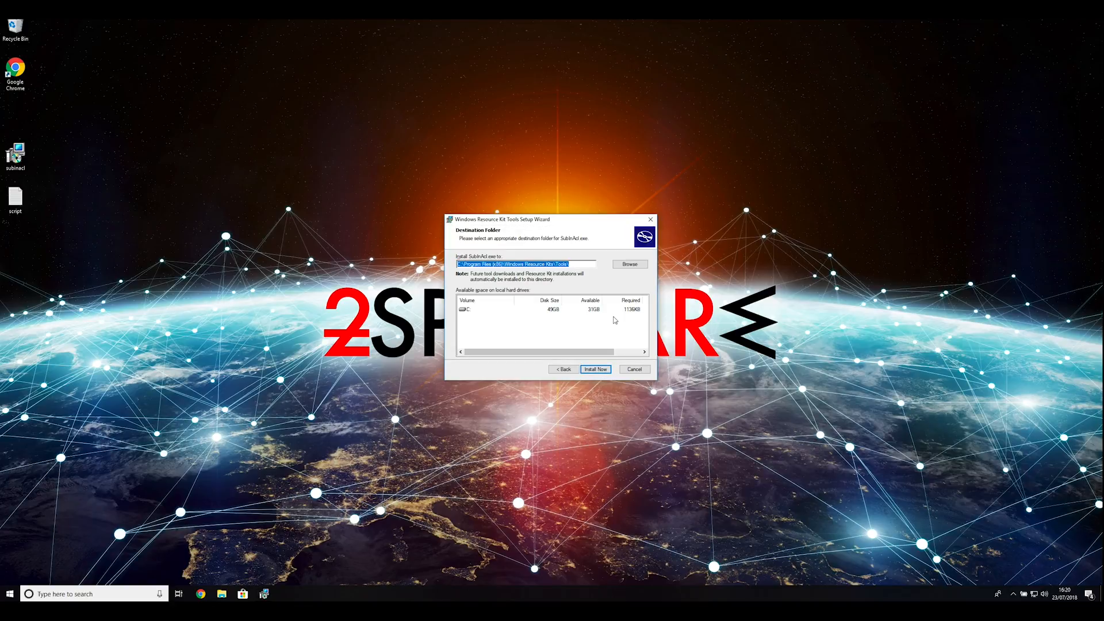
click(594, 369)
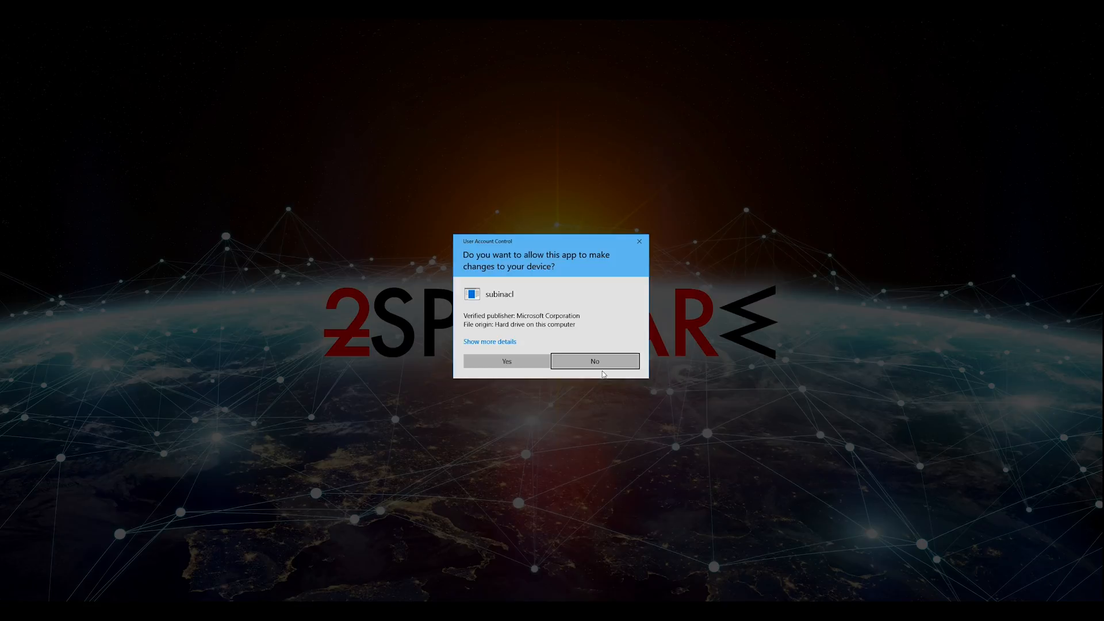
click(506, 360)
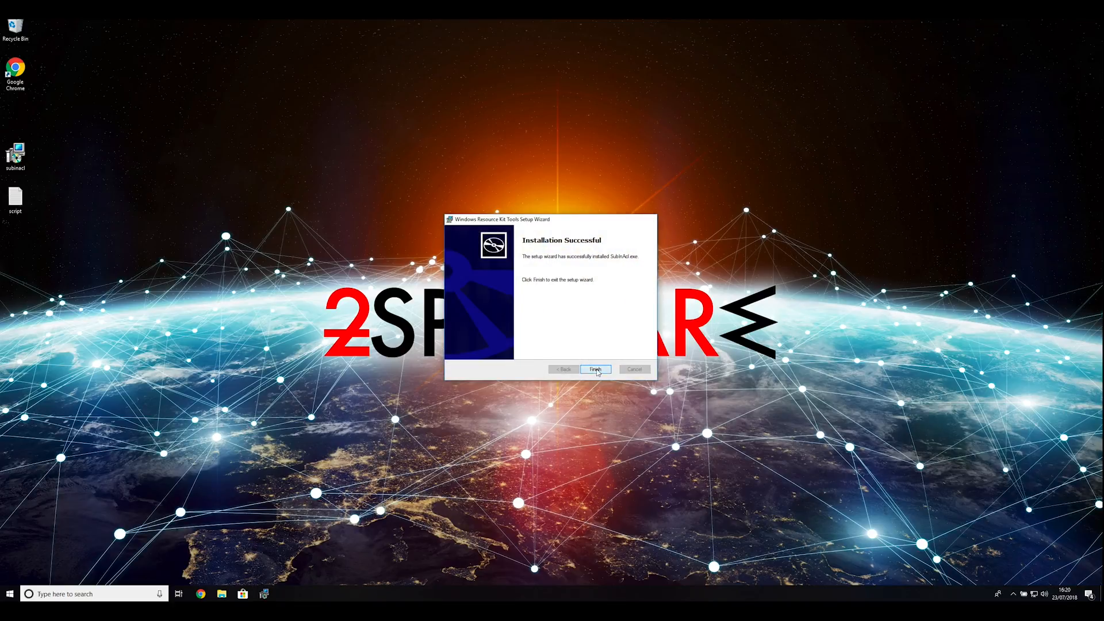
click(594, 369)
text(msconfig)
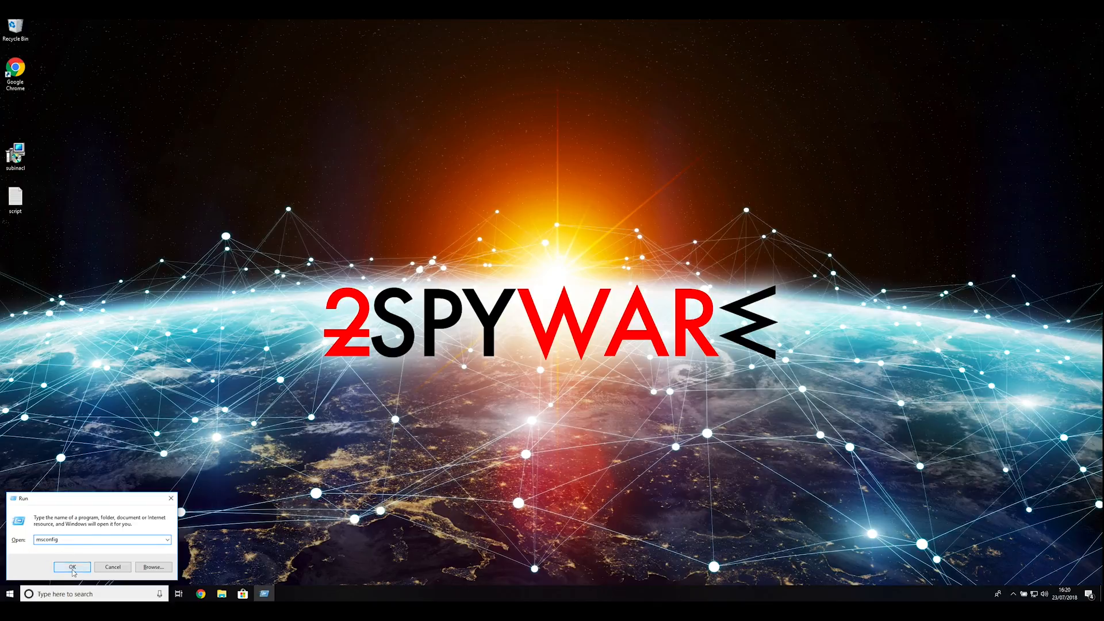
Step: Enable Safe boot with Network in msconfig's Boot options and apply it
click(71, 567)
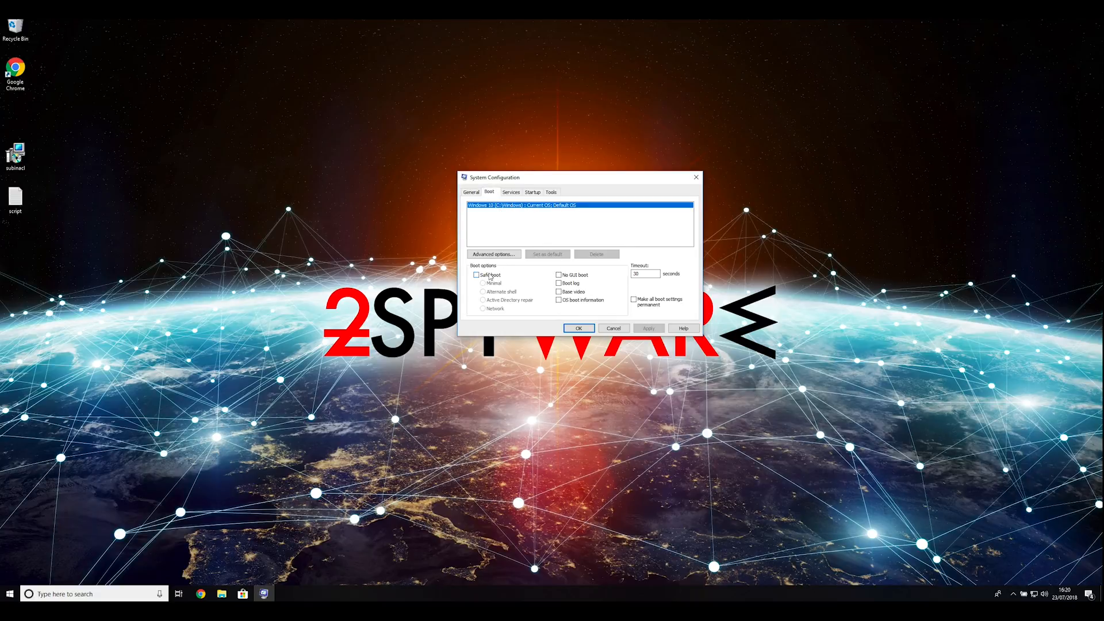
click(477, 275)
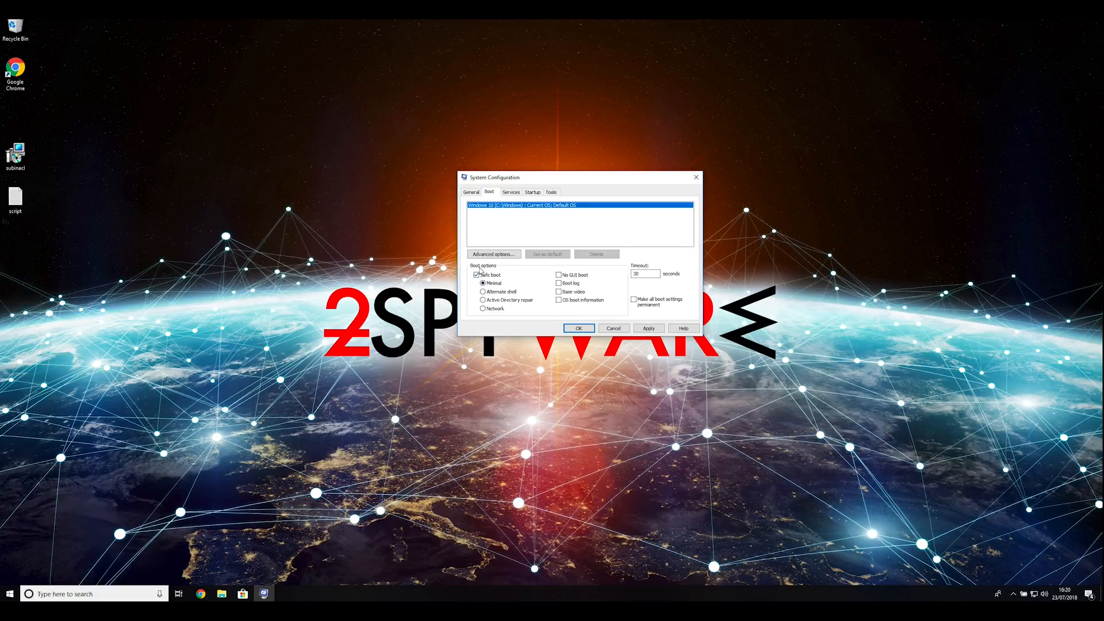
click(482, 308)
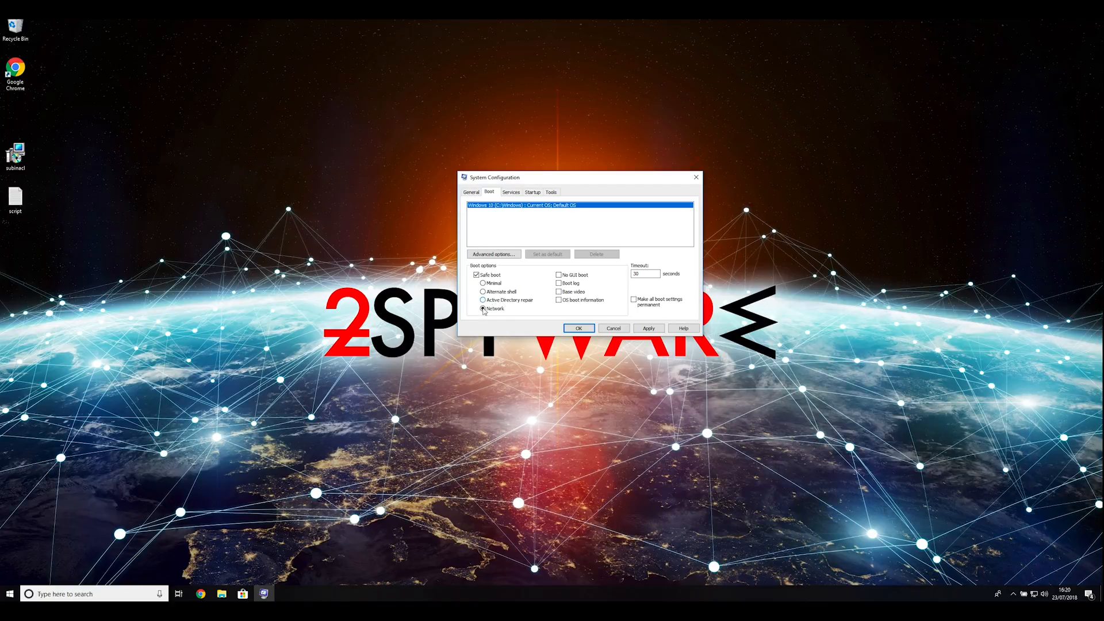
click(482, 308)
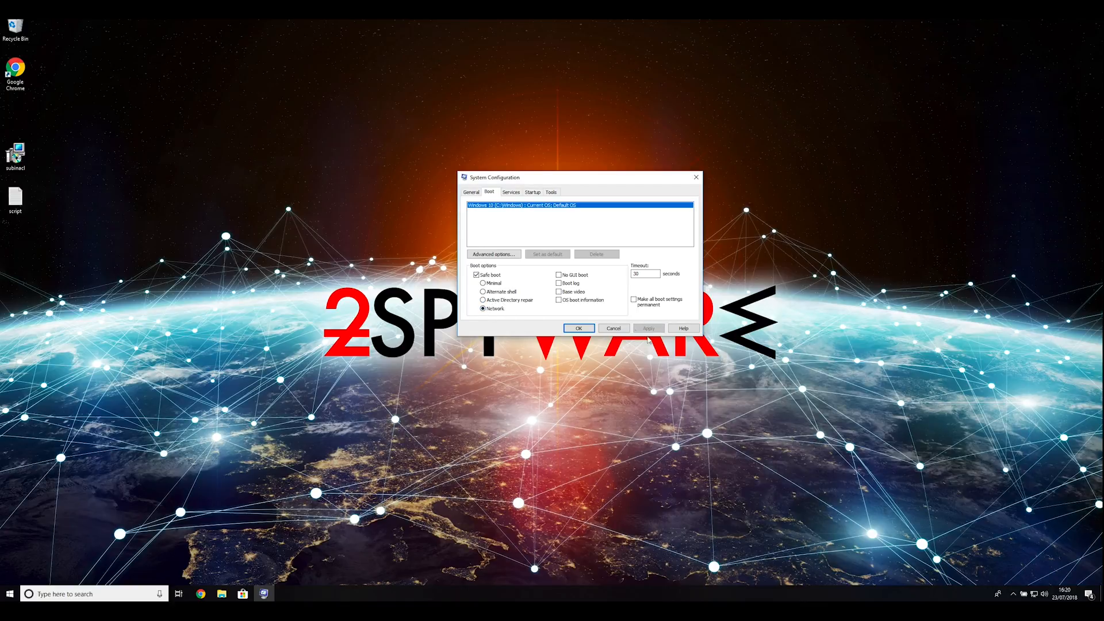
click(579, 327)
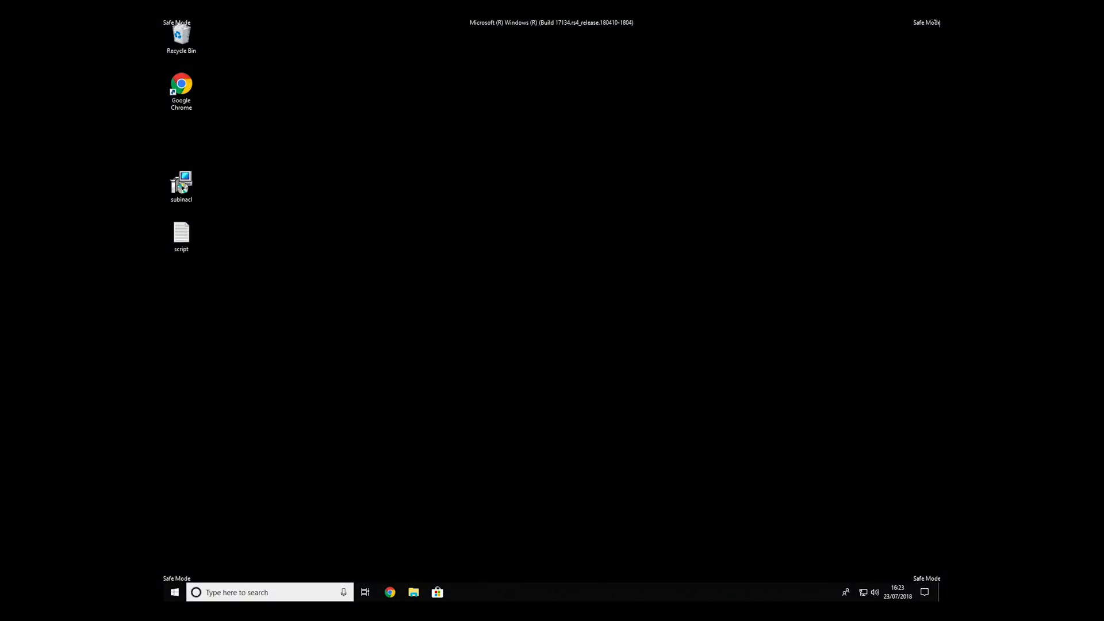
mouse_move(165, 339)
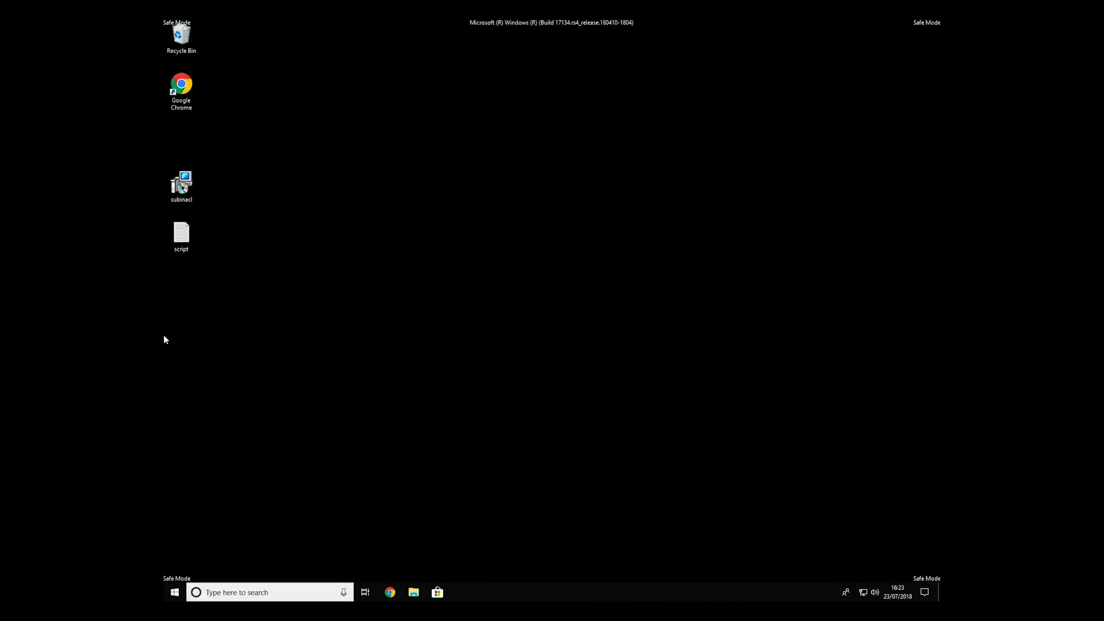
mouse_move(531, 309)
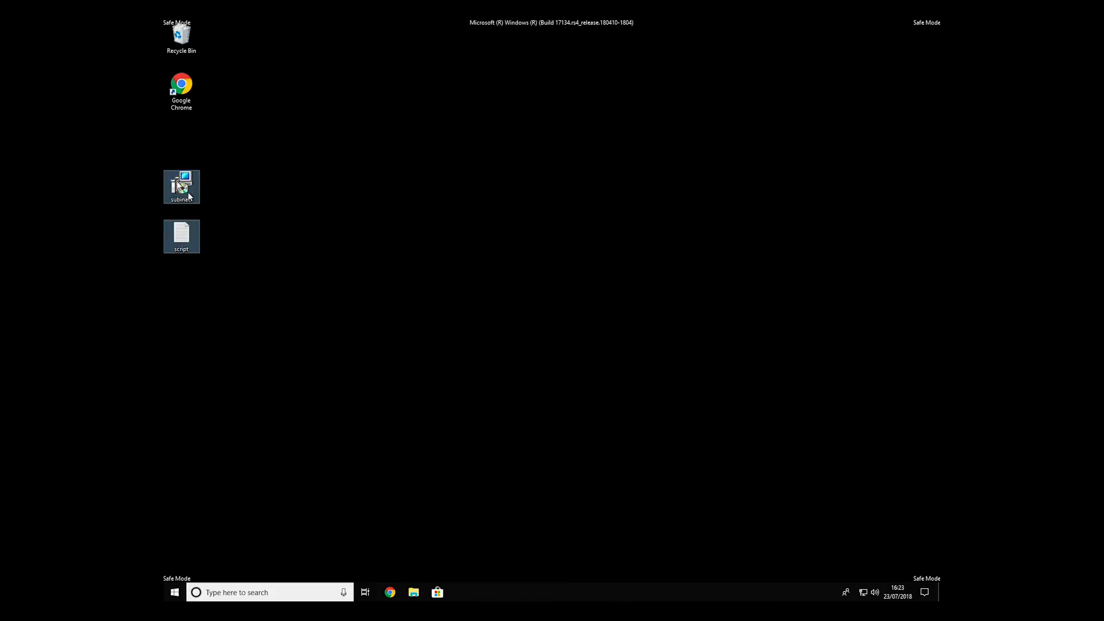
Step: Open the script text file and start Save As to store it under a new name
double_click(180, 237)
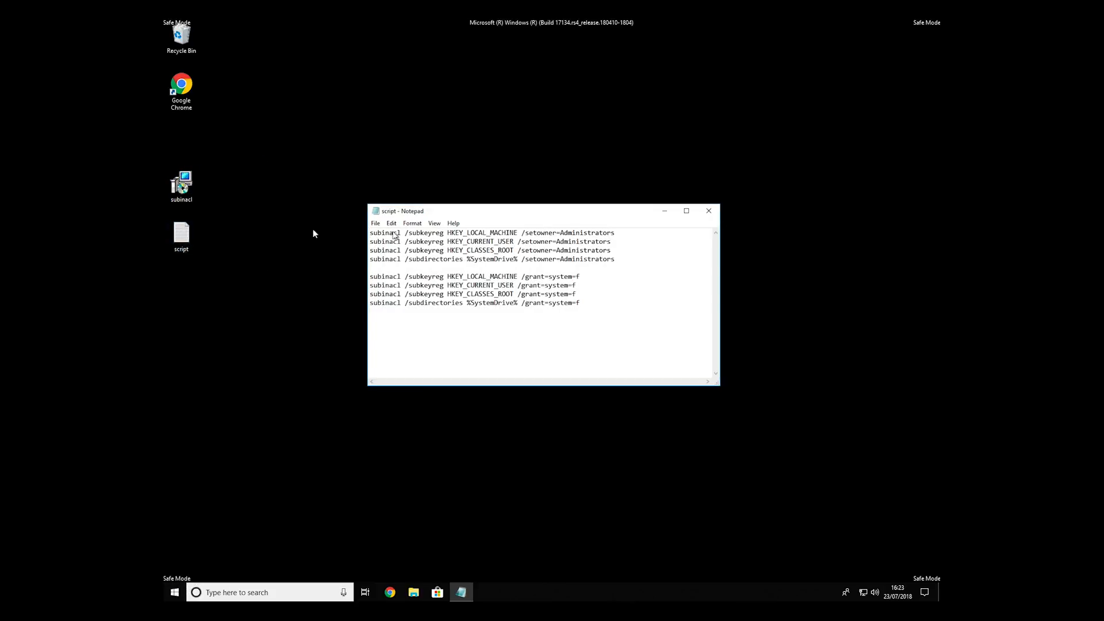
key(ctrl+a)
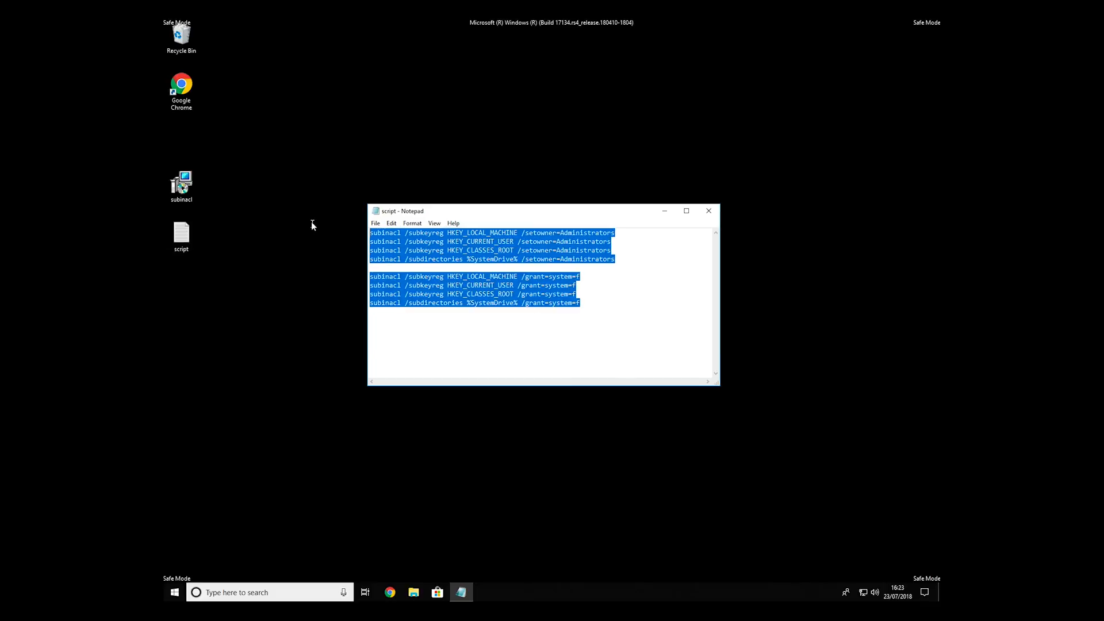
click(598, 305)
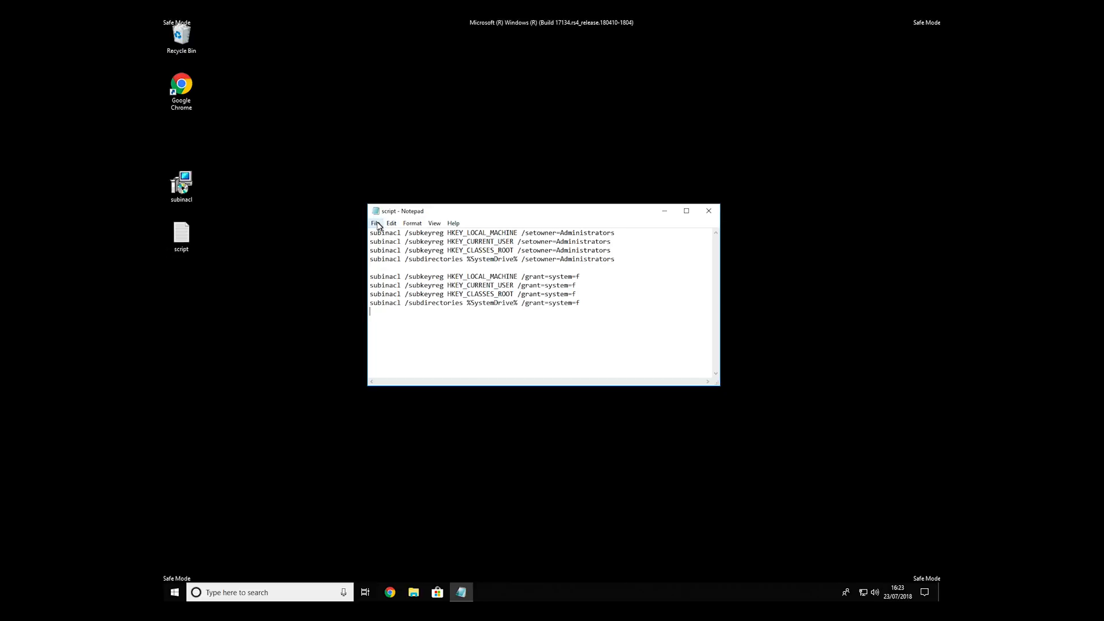
click(375, 223)
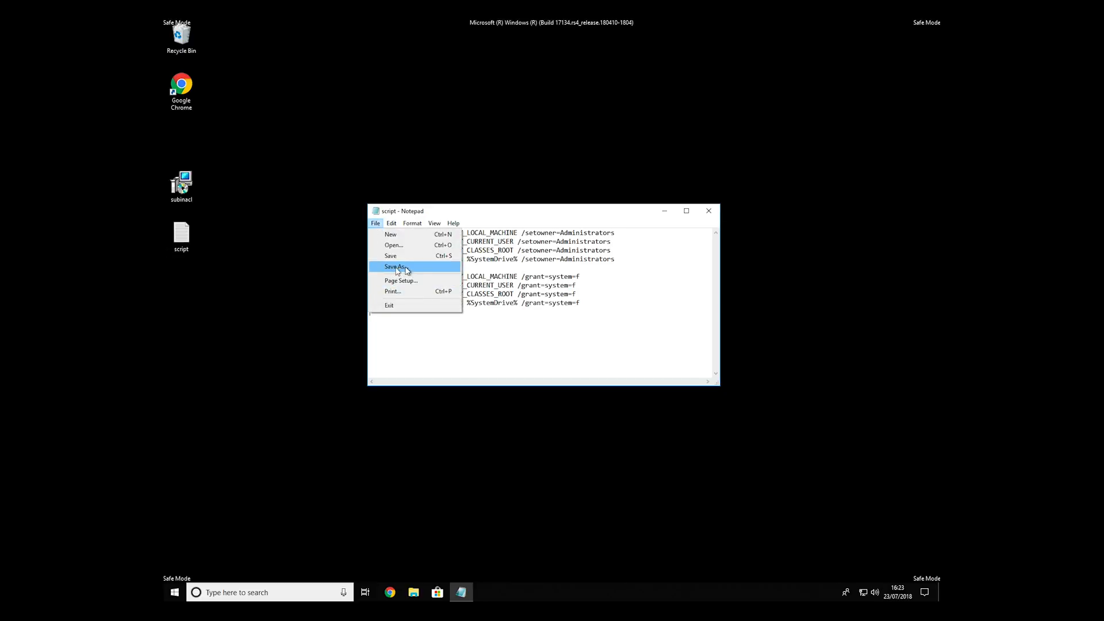
click(395, 266)
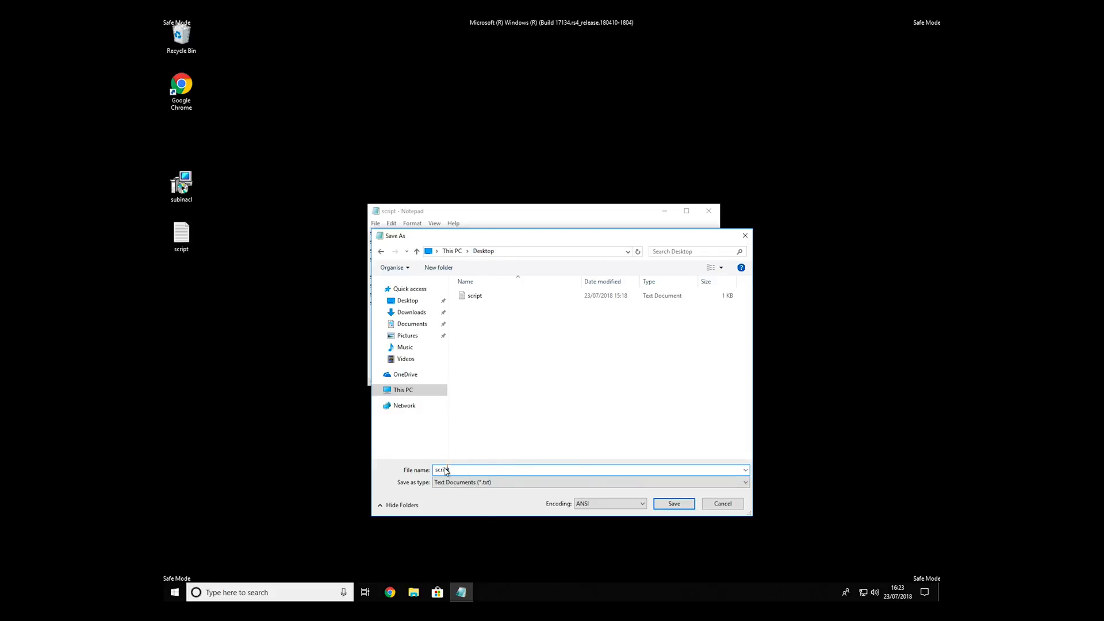
Step: Save the script as FIX.BAT with Save as type set to All Files
text(F)
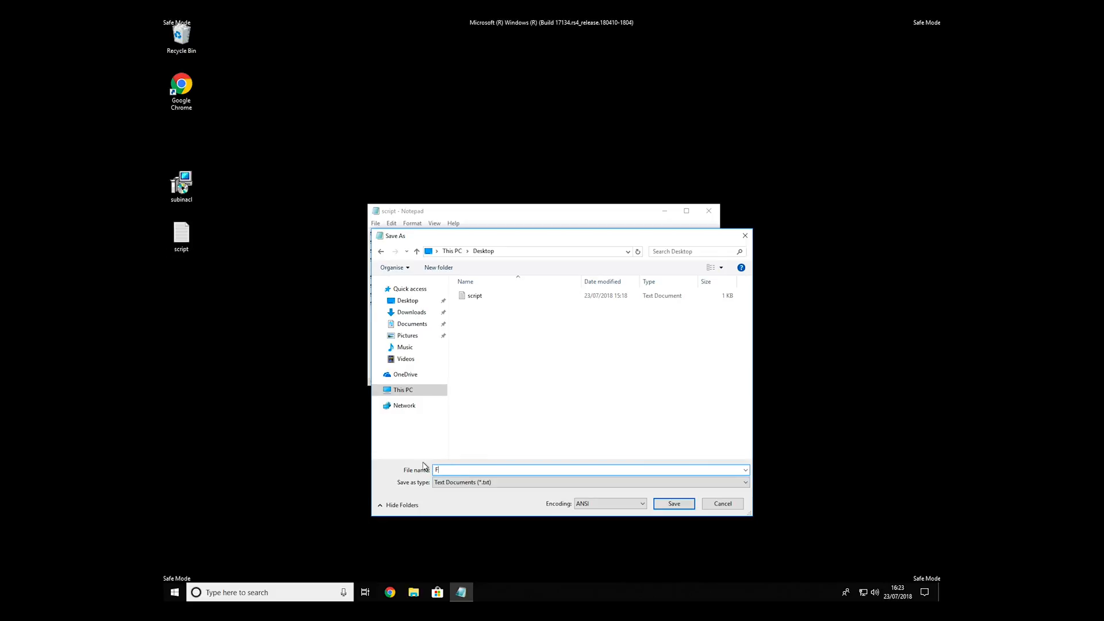
text(IX.BAT)
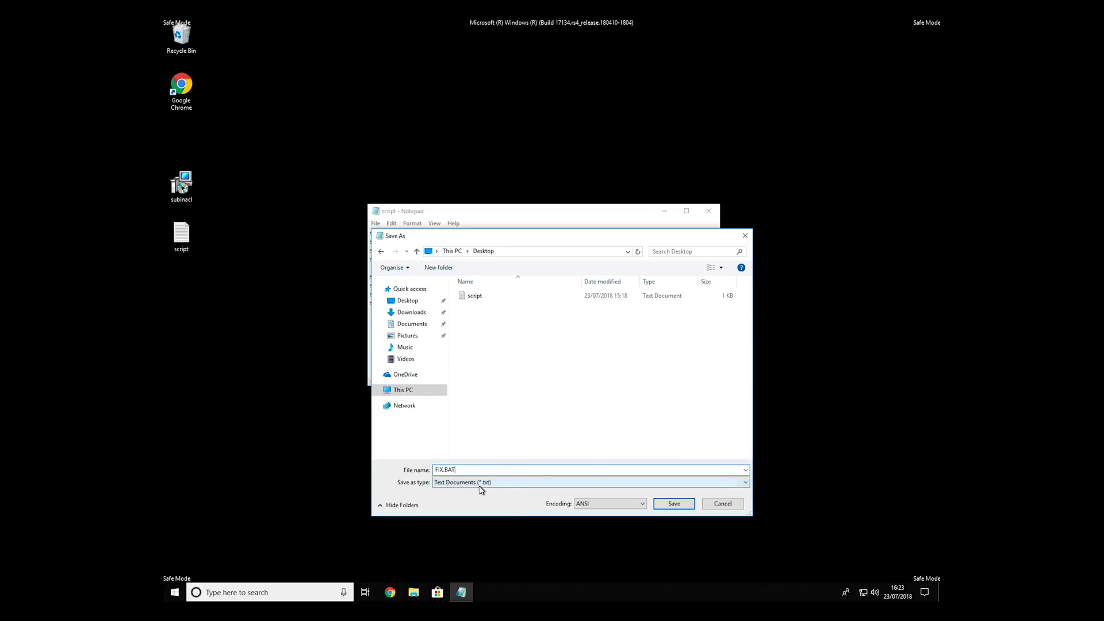
click(590, 482)
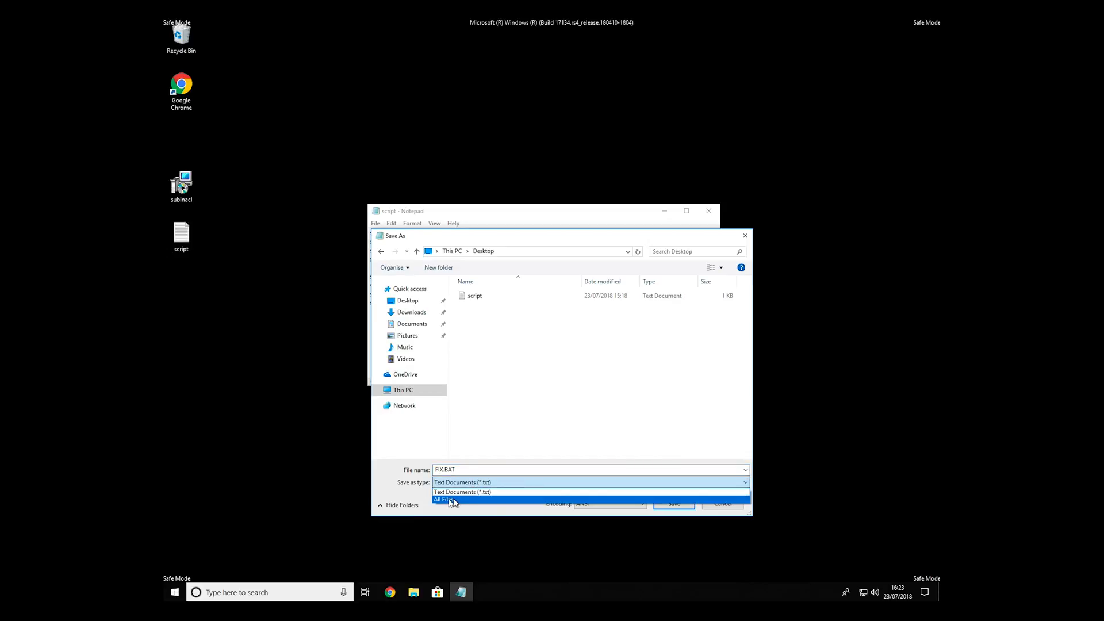
click(445, 499)
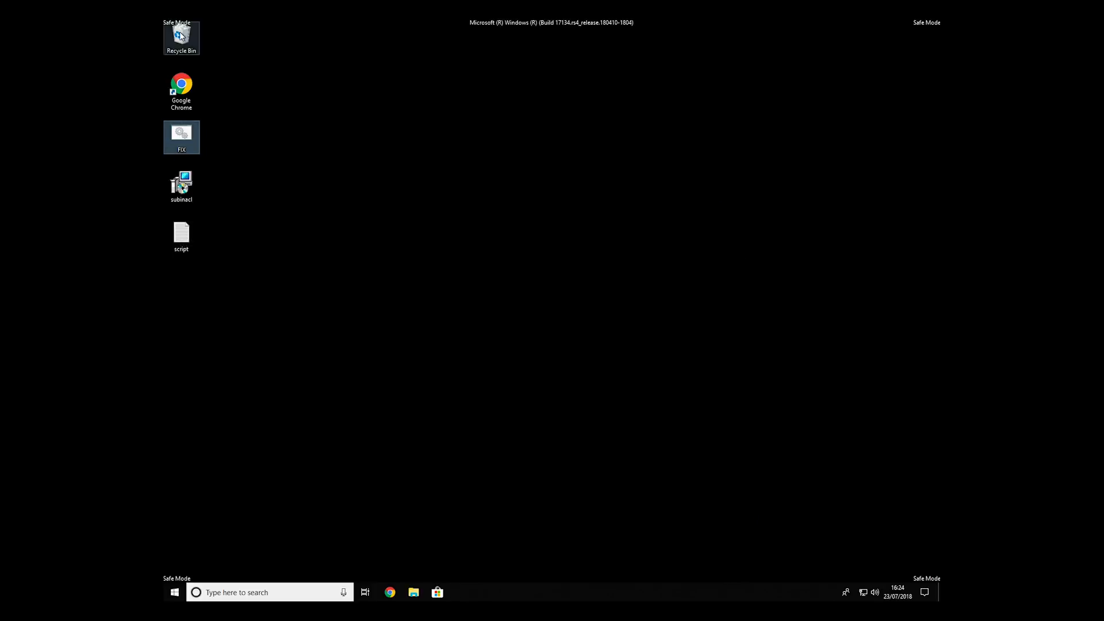
Step: Browse to the Windows Resource Kits Tools folder showing FIX beside subinacl, then close Explorer
double_click(180, 34)
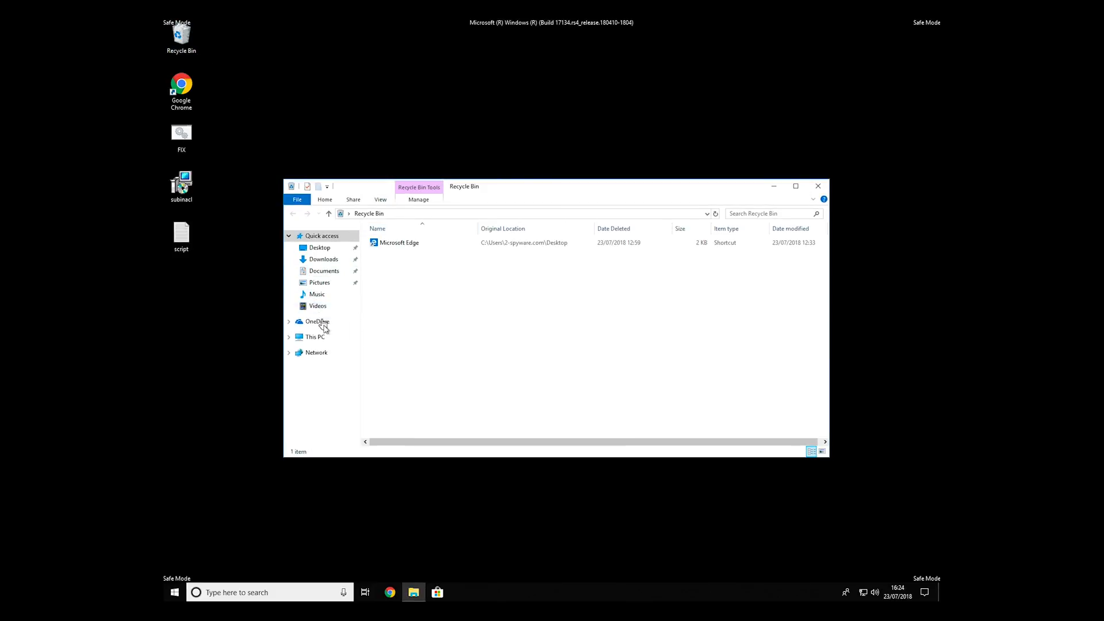
click(315, 337)
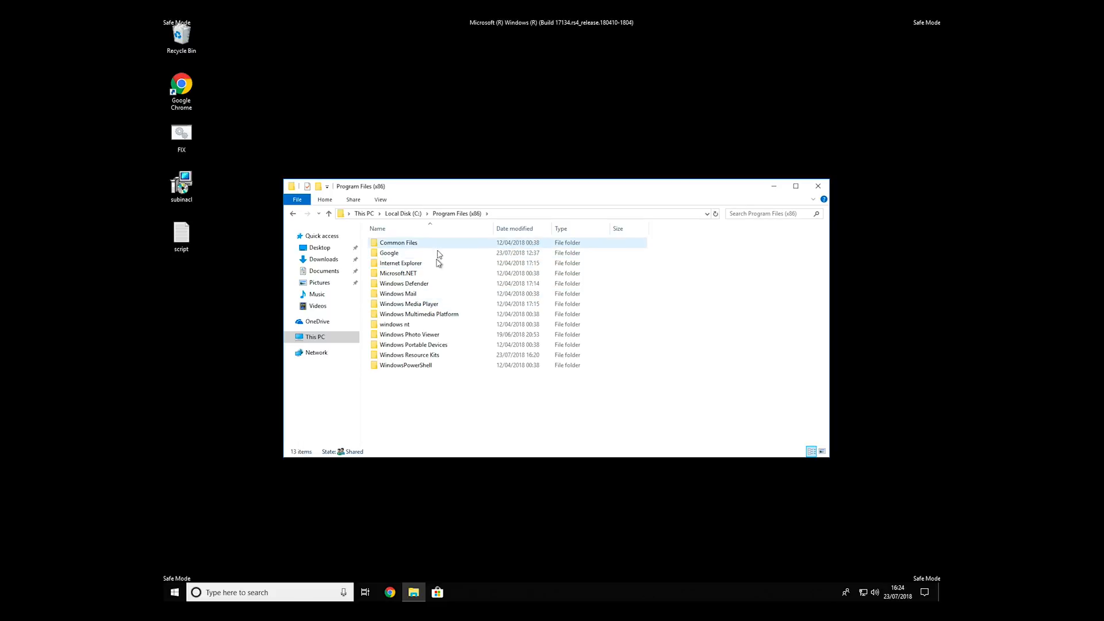
double_click(410, 355)
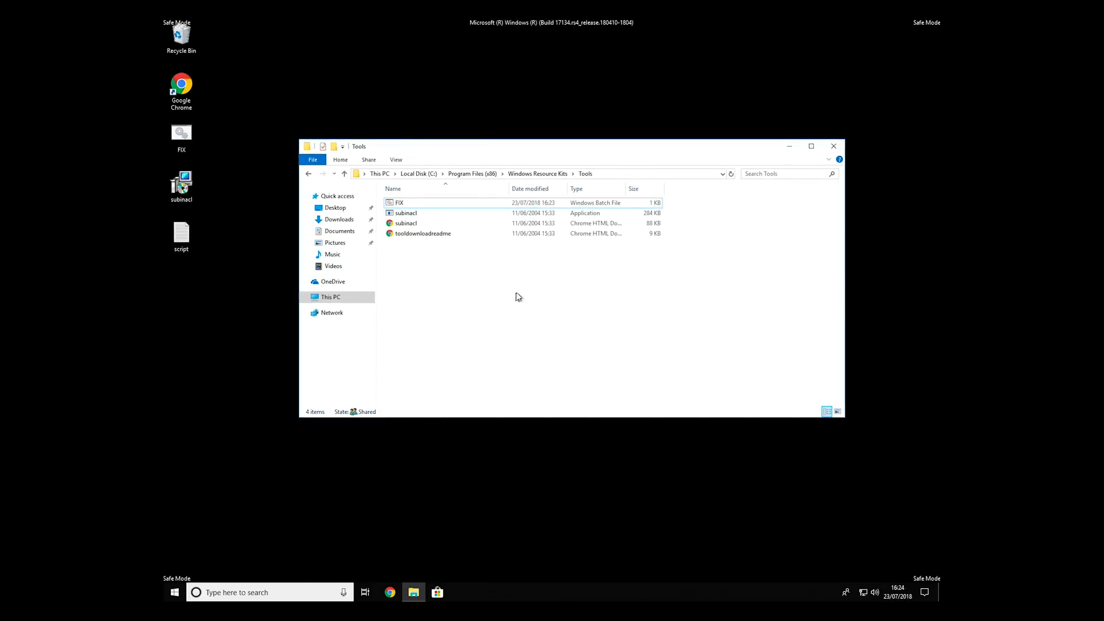
click(834, 146)
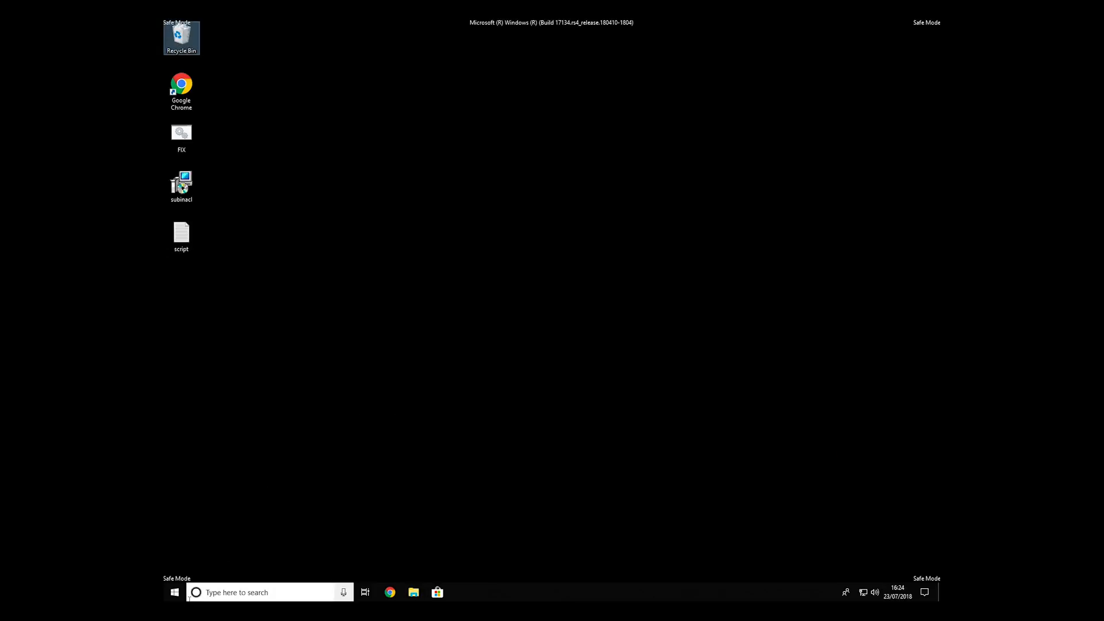
Step: Search for cmd and launch Command Prompt as administrator
click(197, 591)
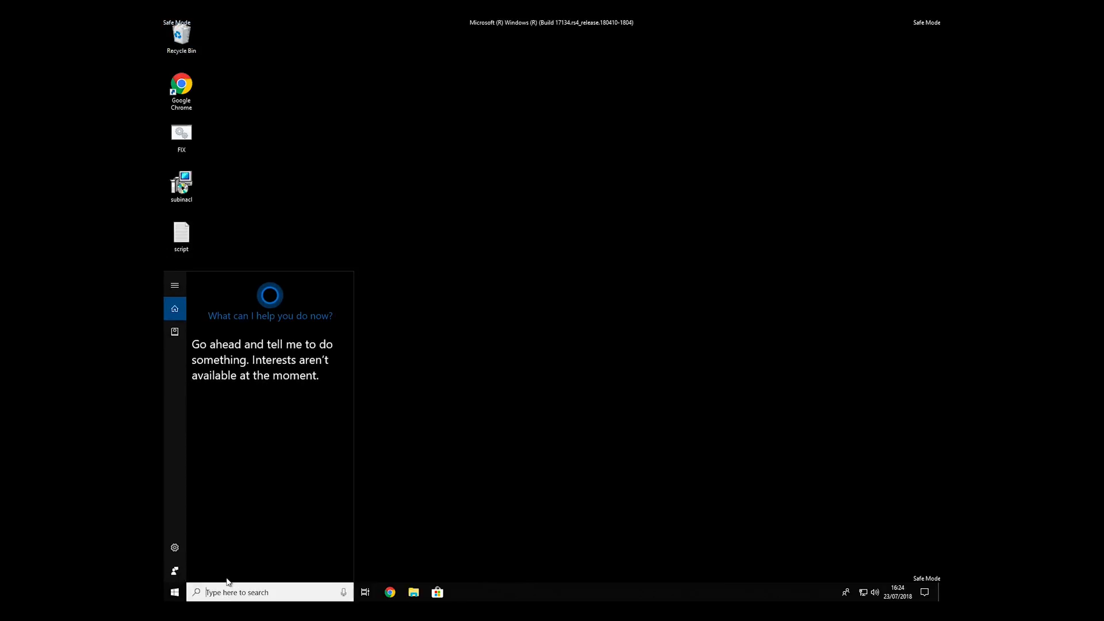
text(cmd)
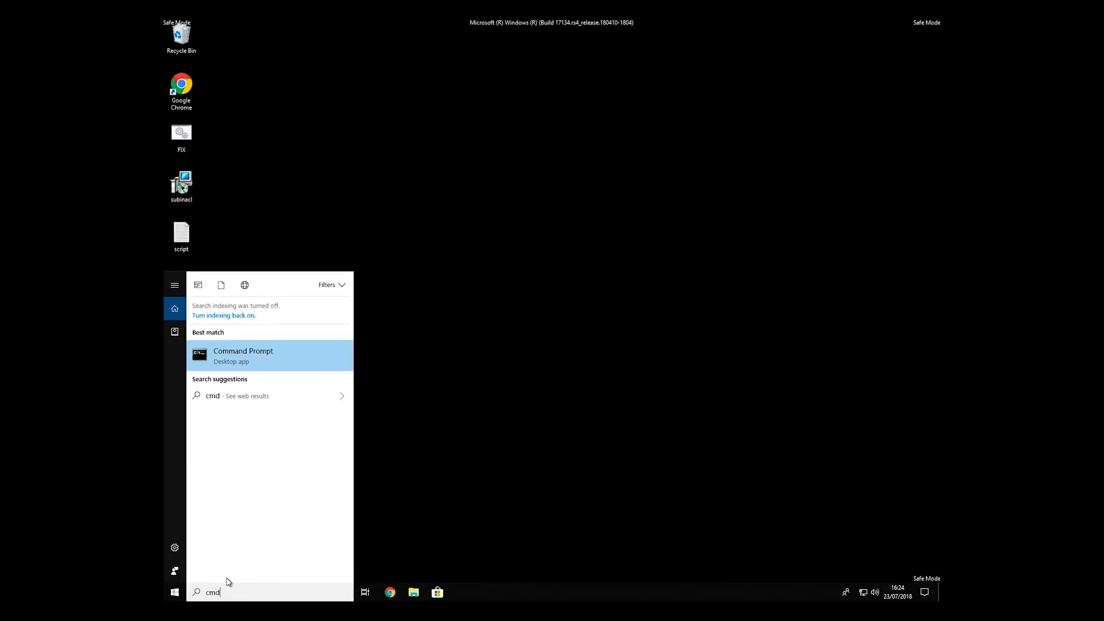
right_click(243, 355)
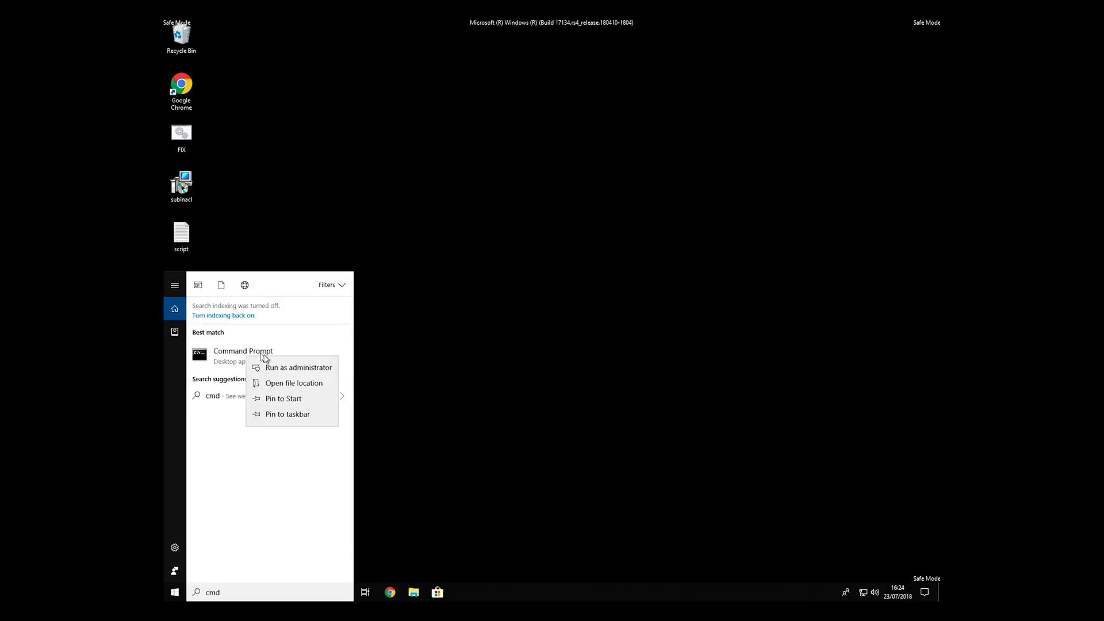
mouse_move(291, 367)
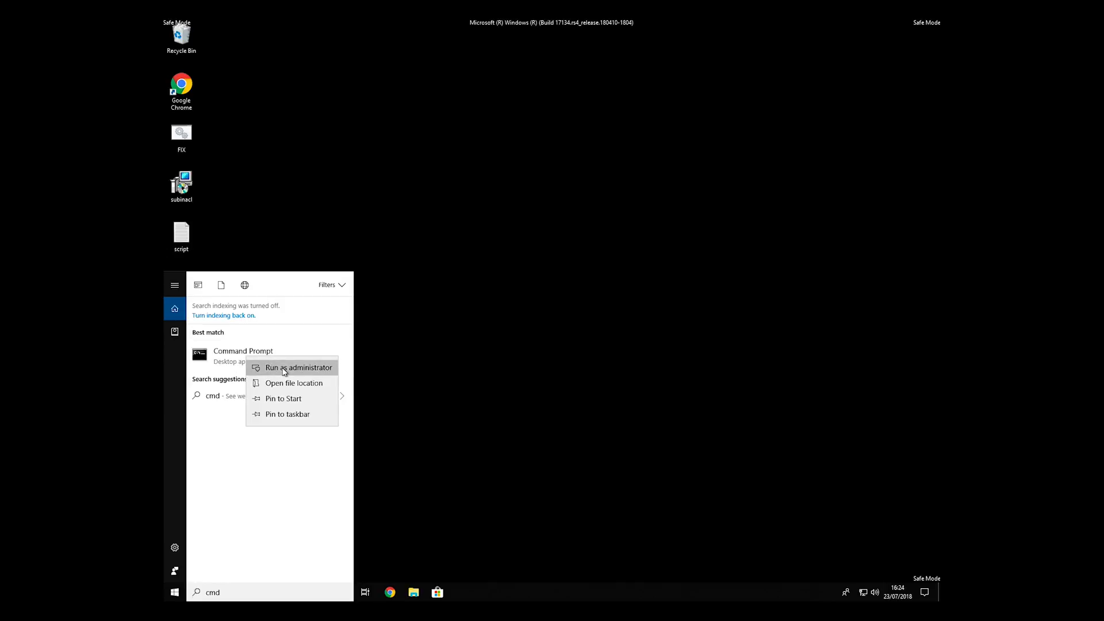
click(298, 367)
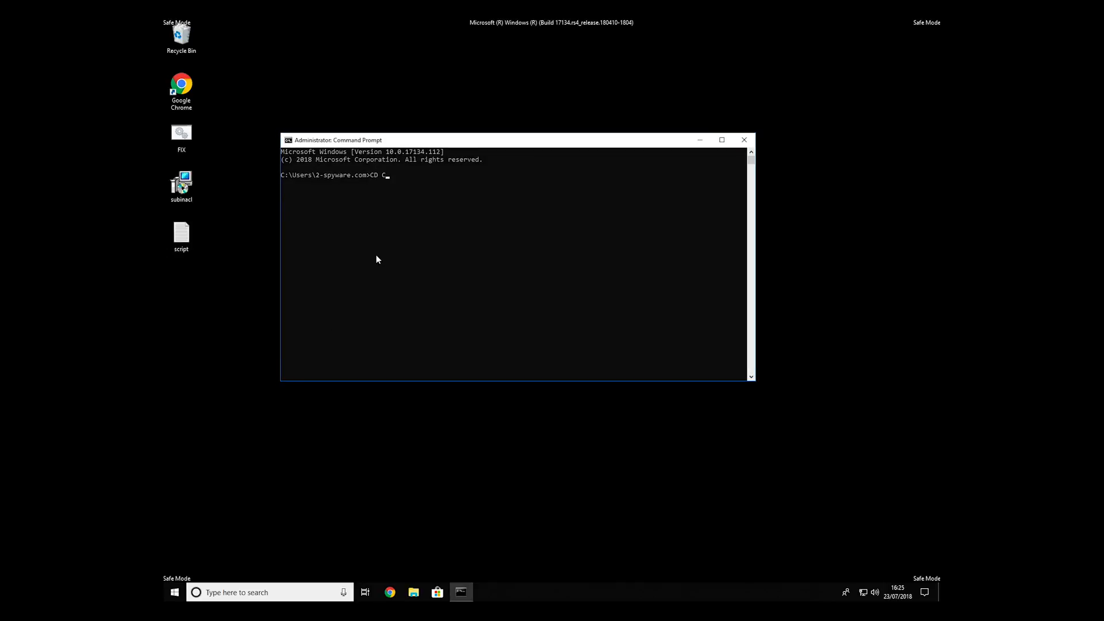
Step: Change to C:\Program Files (x86)\Windows Resource Kits\Tools and run FIX.BAT
text(:\Progr)
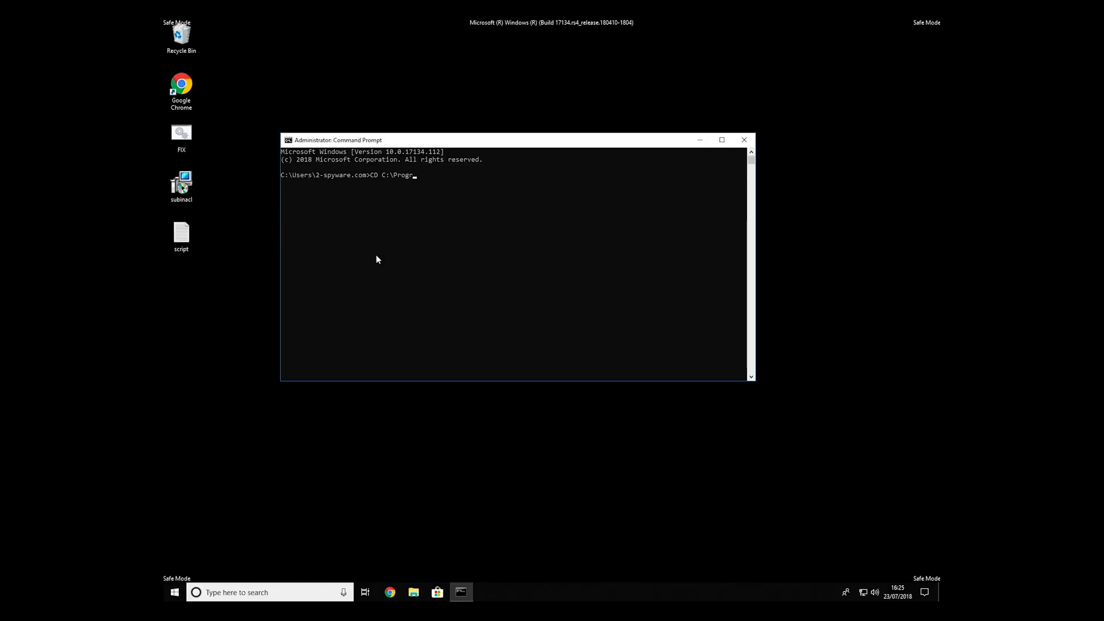
text("am Files (x86)\Windows Re")
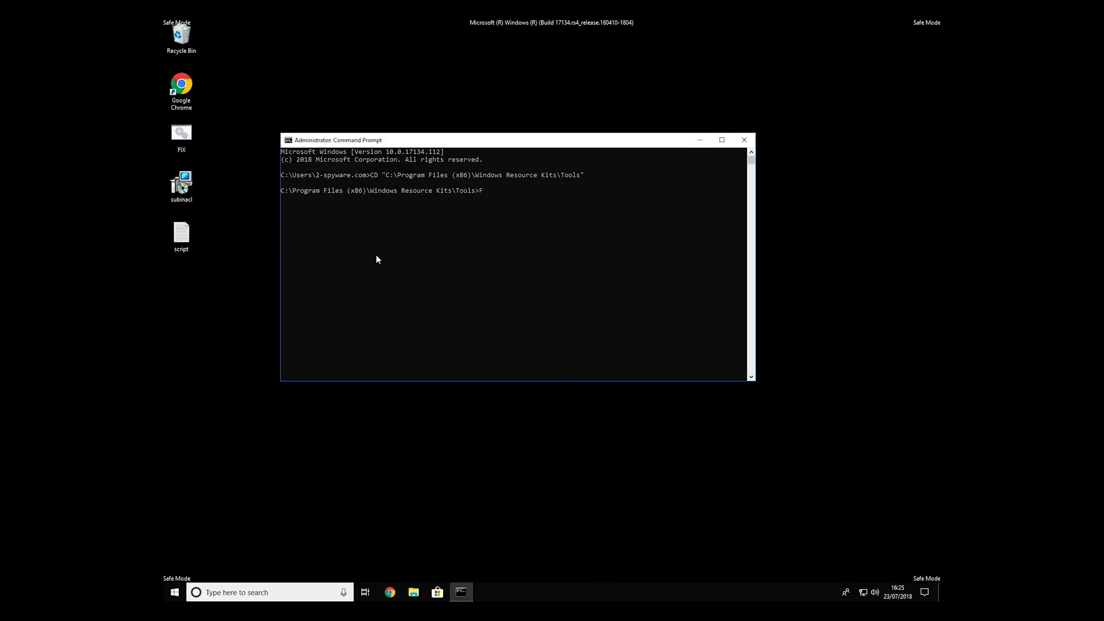
text(IX)
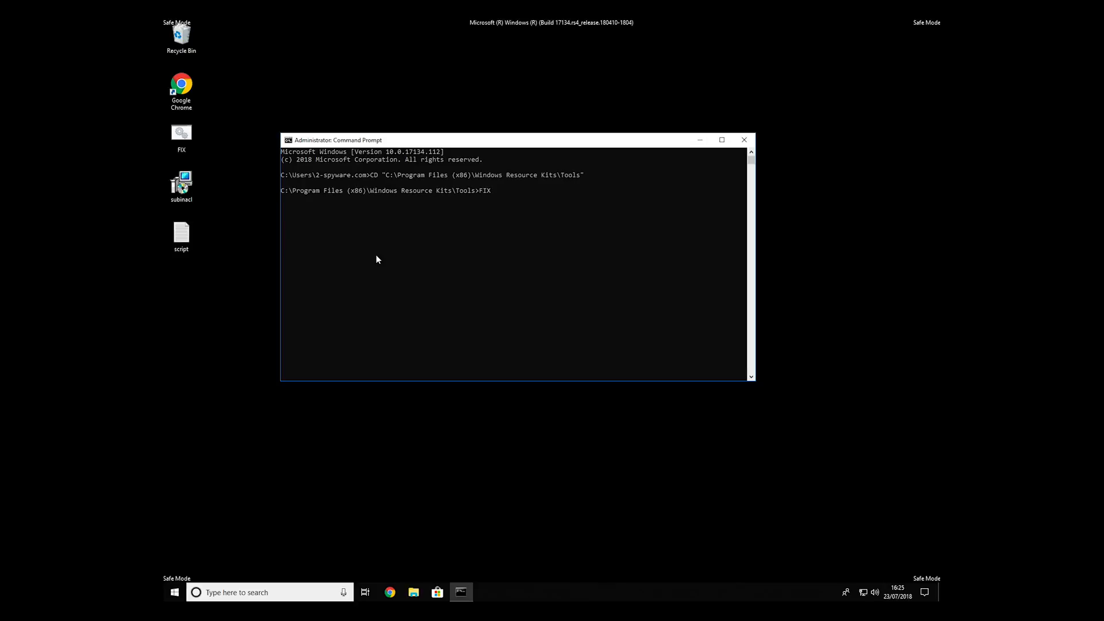
text(.BAT)
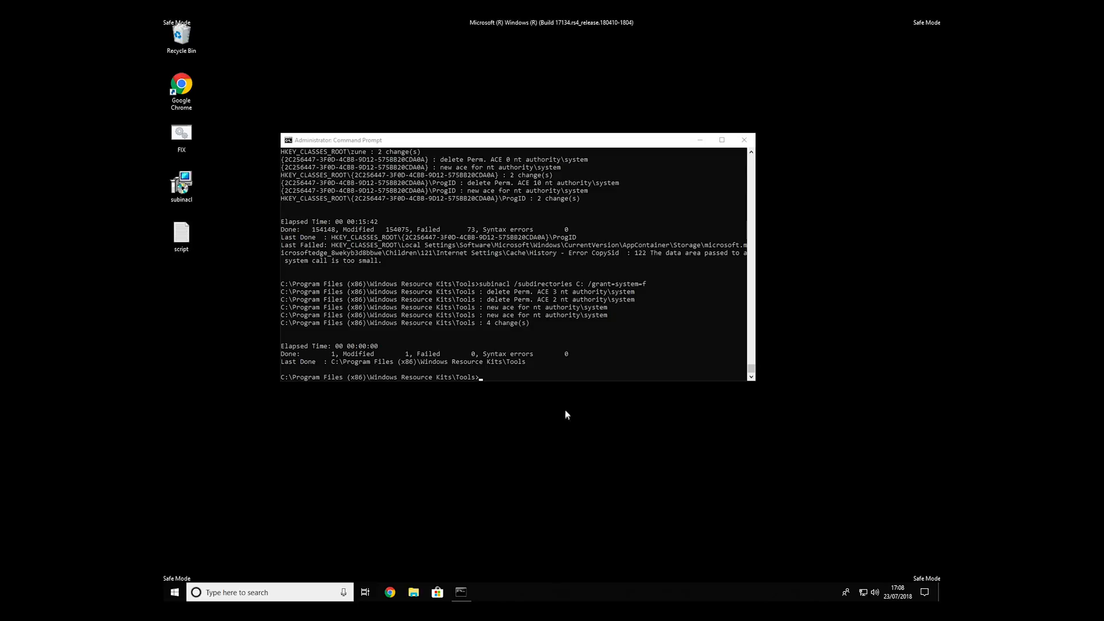
mouse_move(384, 363)
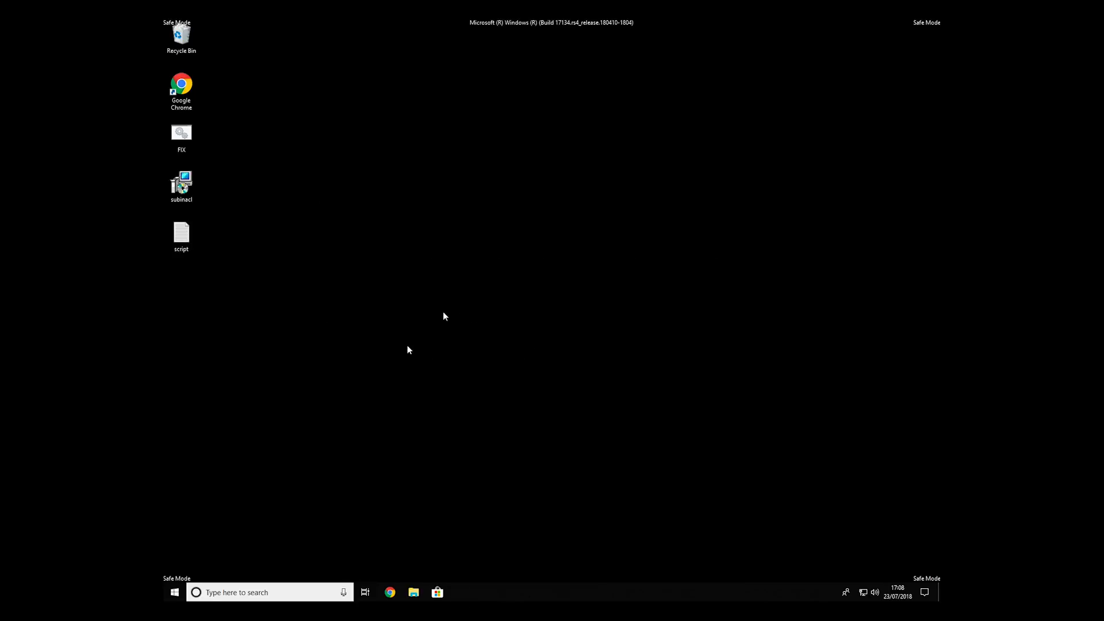
mouse_move(314, 393)
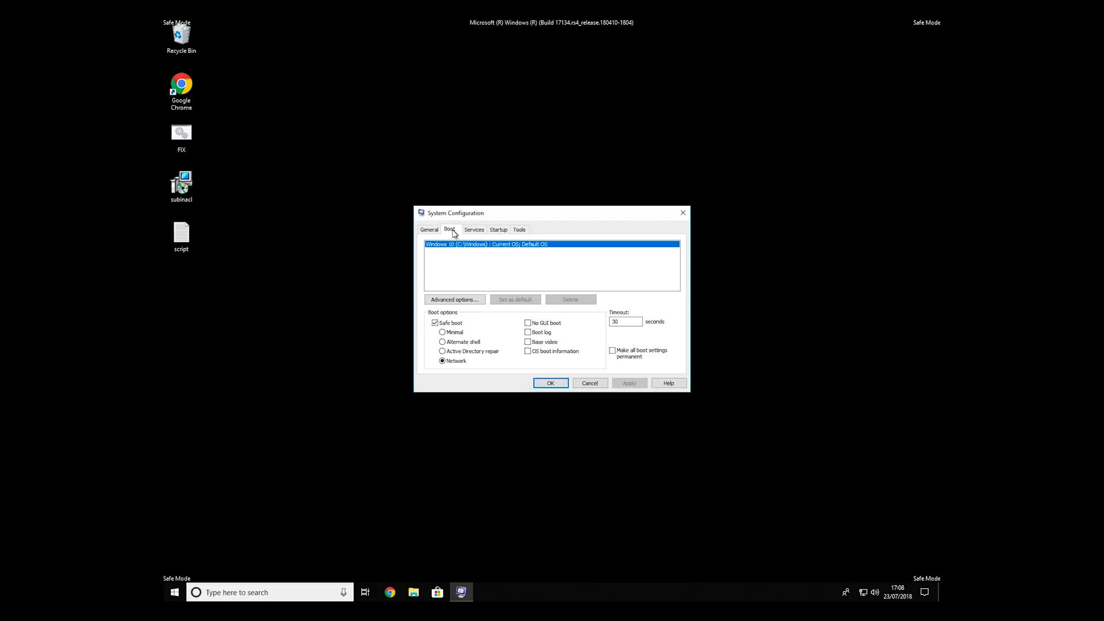
Step: Uncheck Safe boot in msconfig and confirm so Windows starts normally
click(435, 322)
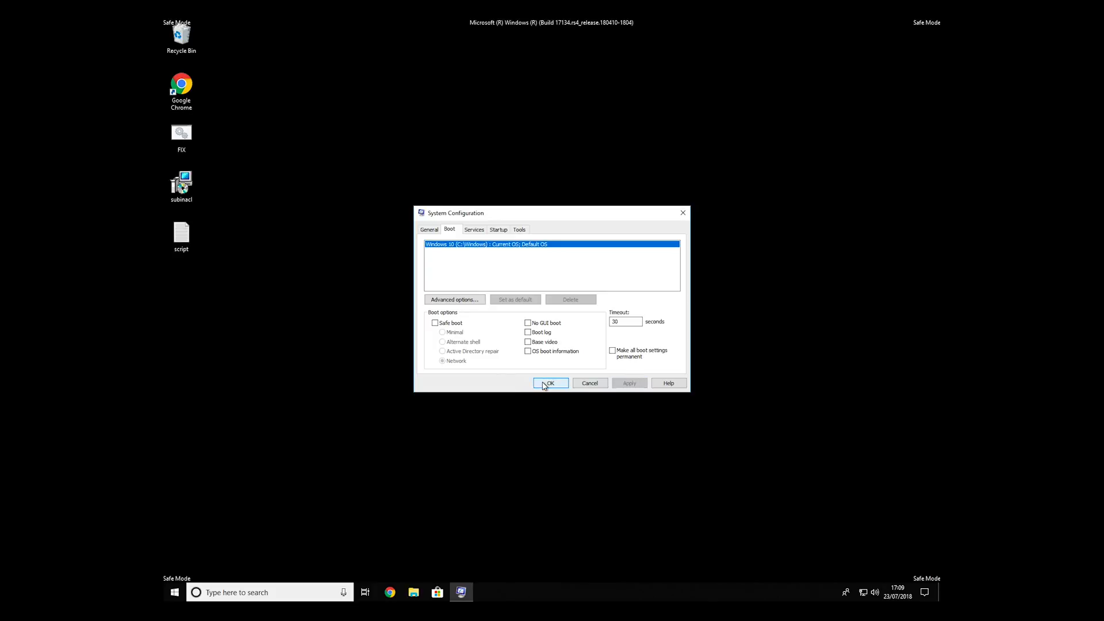
click(550, 383)
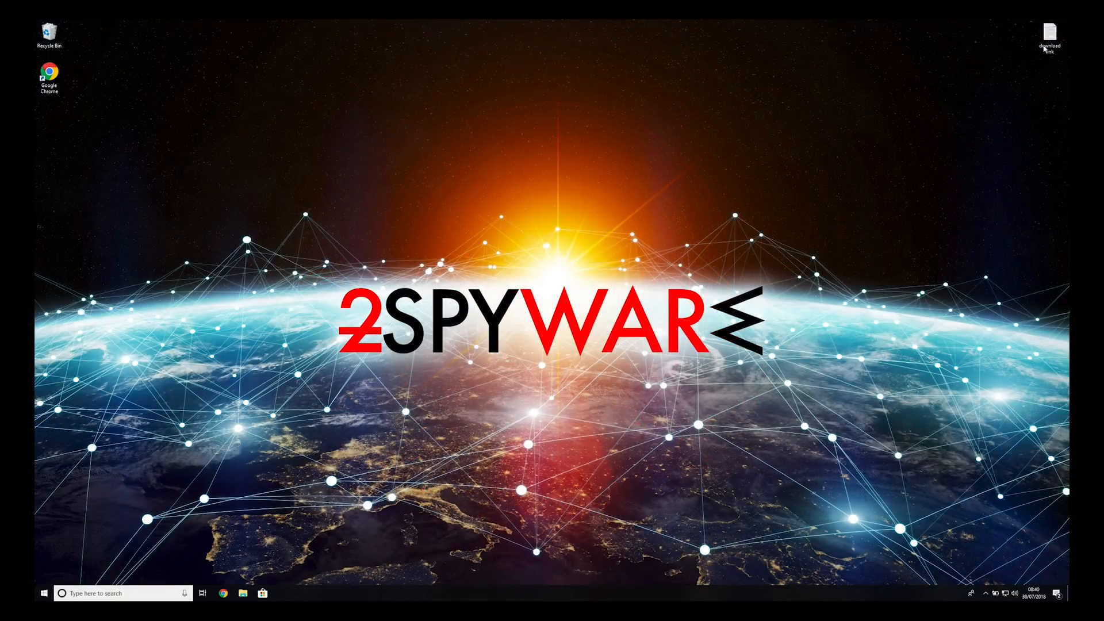
Step: Download data-recovery-pro-setup.exe from 2-spyware.com in Chrome and run it
double_click(1050, 33)
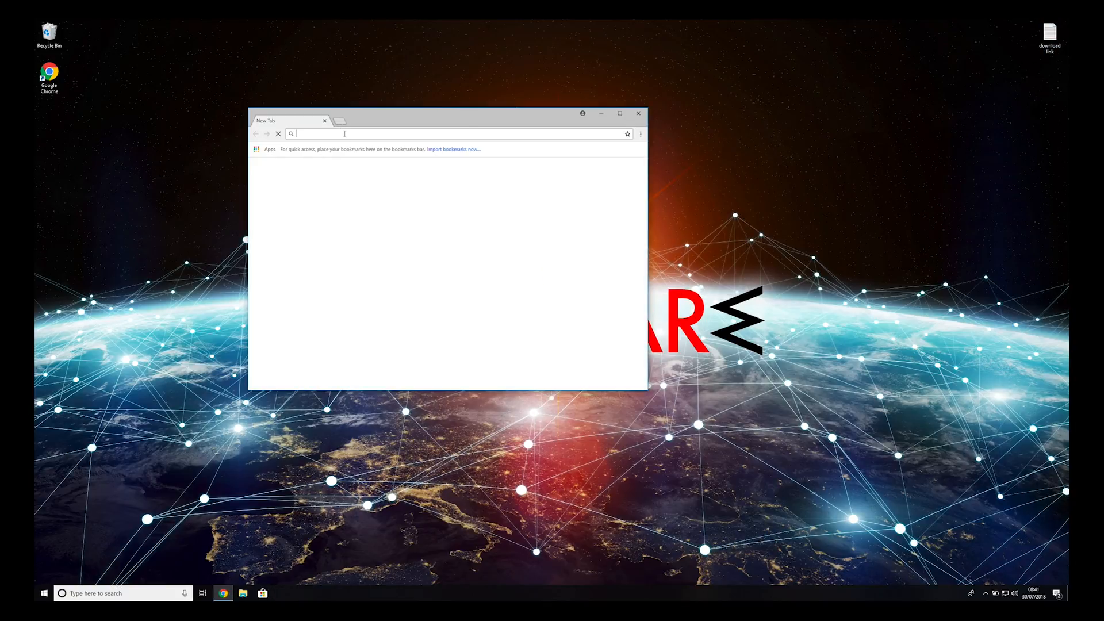
text(https://www.2-spyware.com/download/data-recovery-pro-setup.exe)
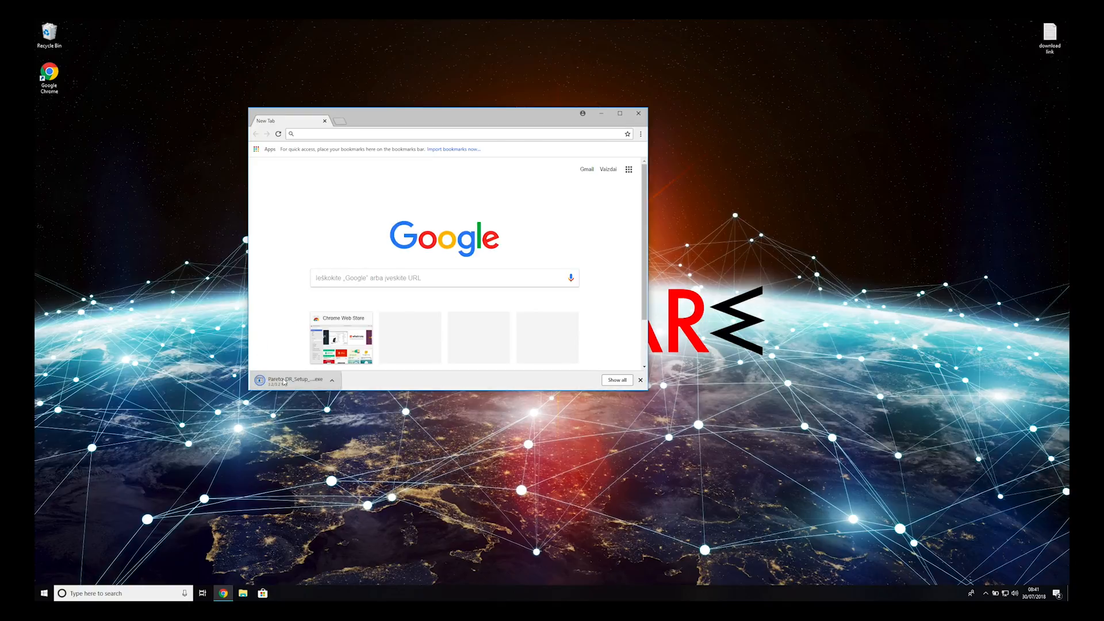
click(640, 380)
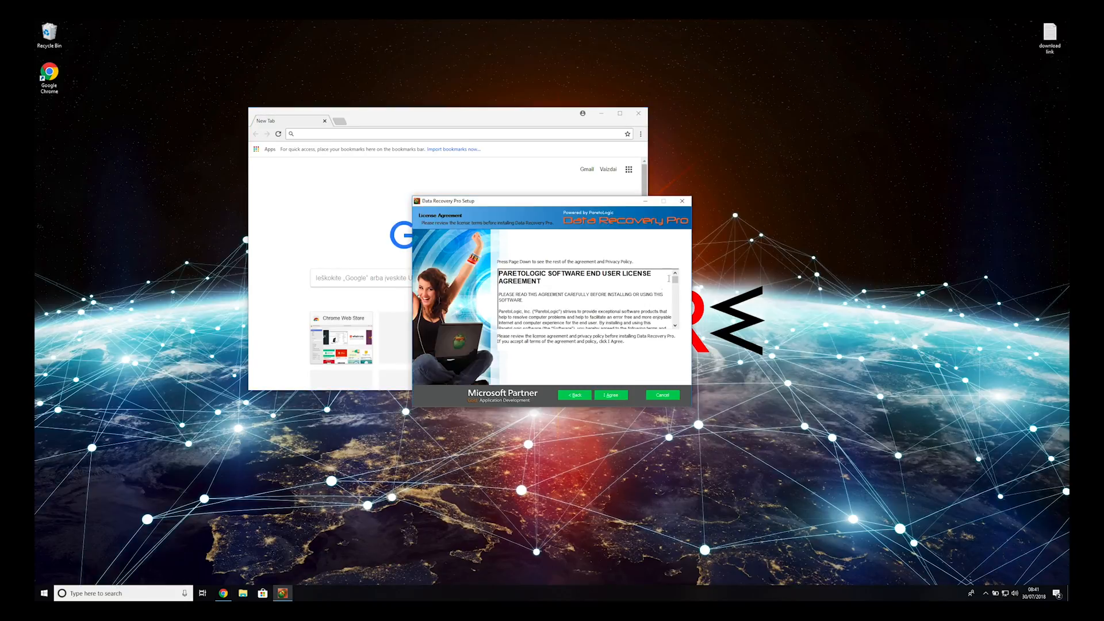
Step: Accept the license, keep recommended components, and finish with Run Data Recovery Pro checked
click(609, 394)
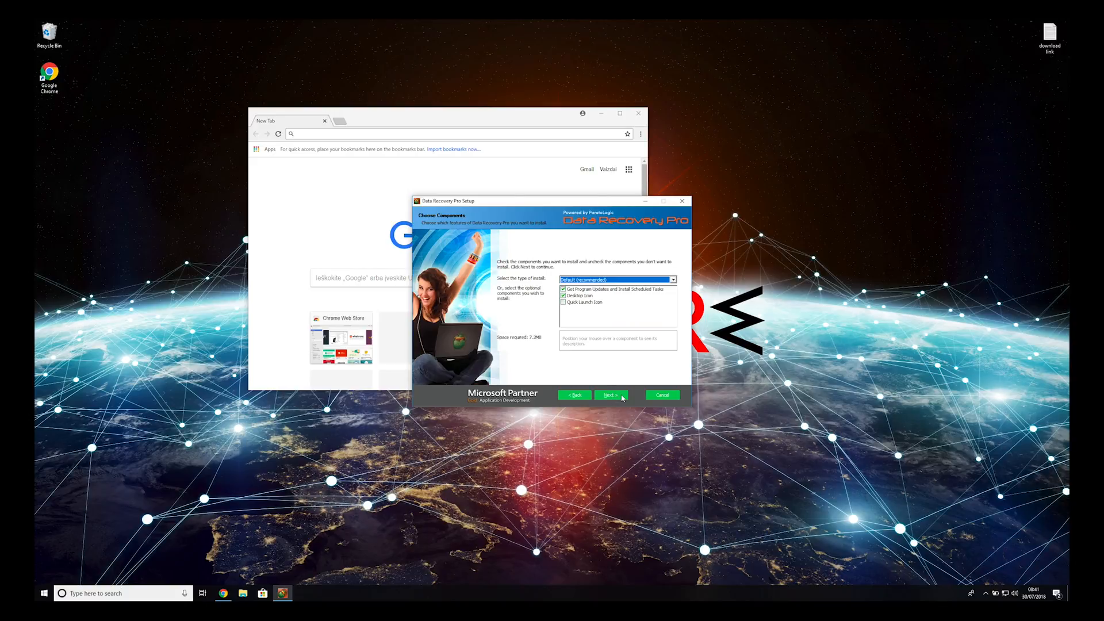
click(609, 394)
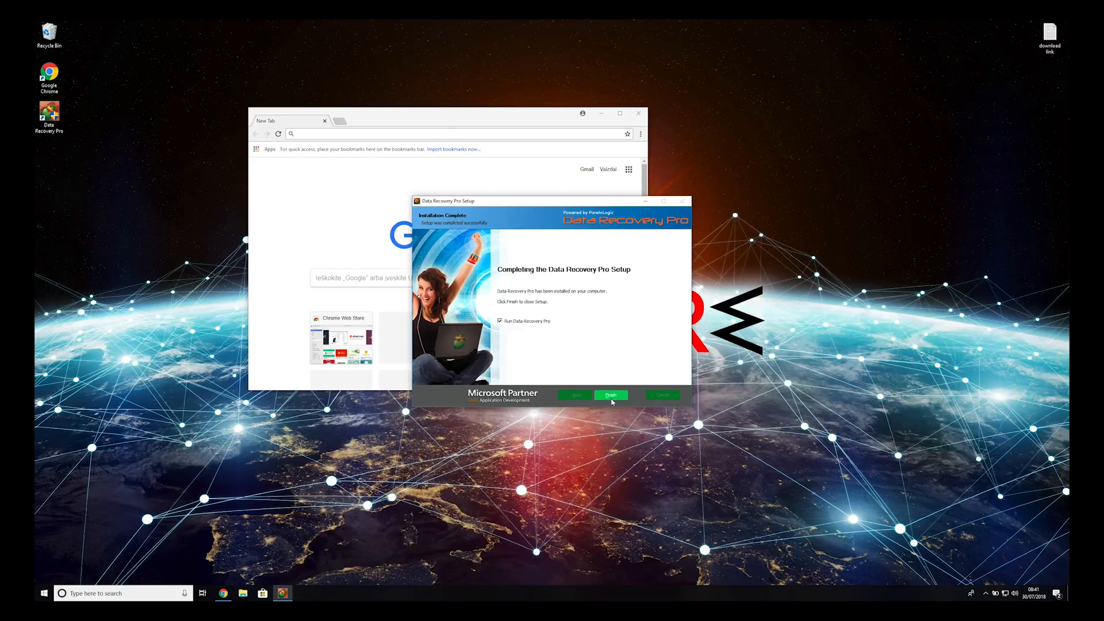
click(609, 394)
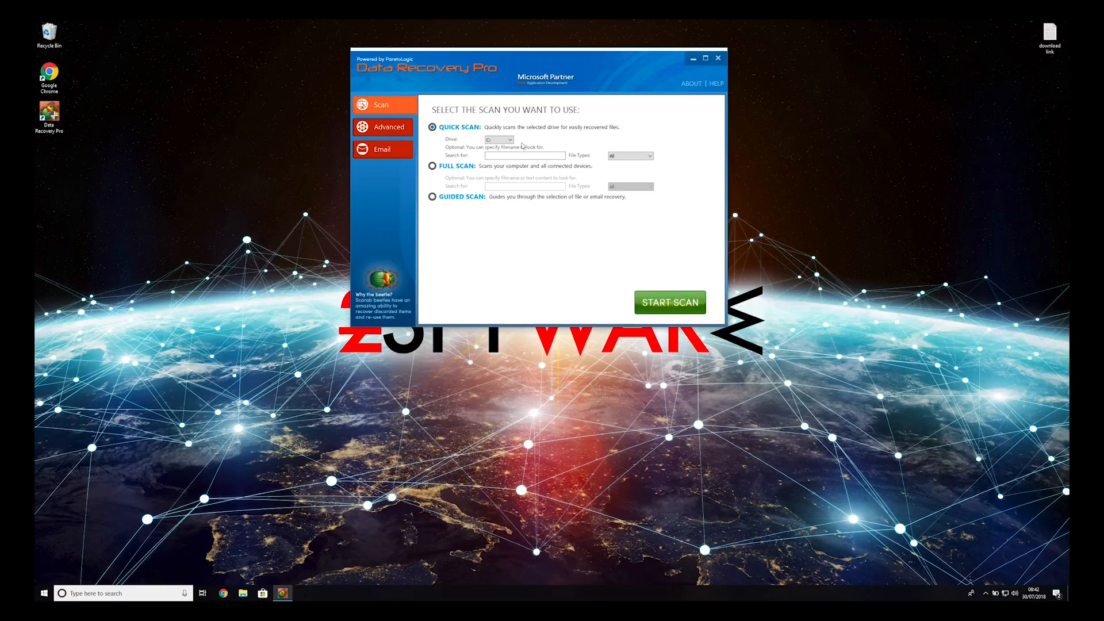
Step: Choose a full scan of all file types and devices, then begin scanning the C: drive
click(647, 155)
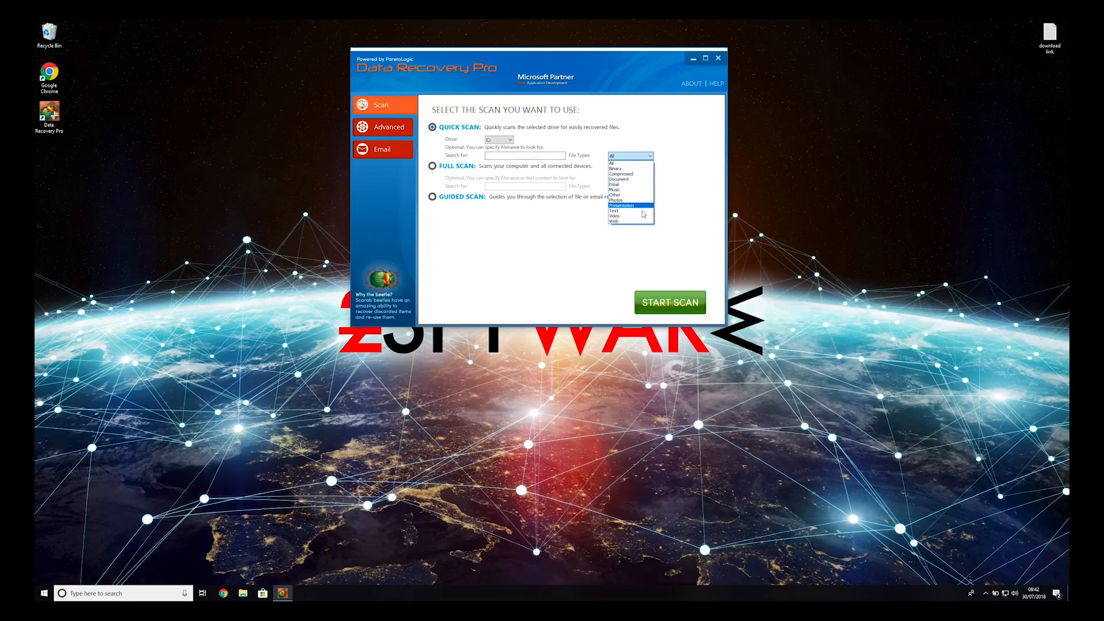
click(433, 165)
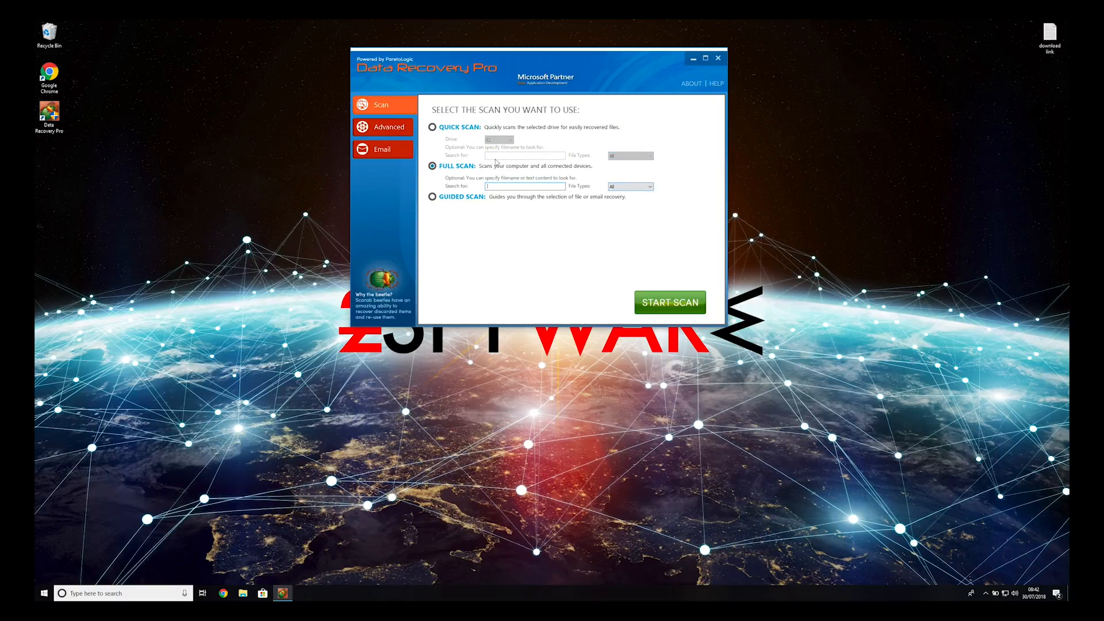
click(669, 303)
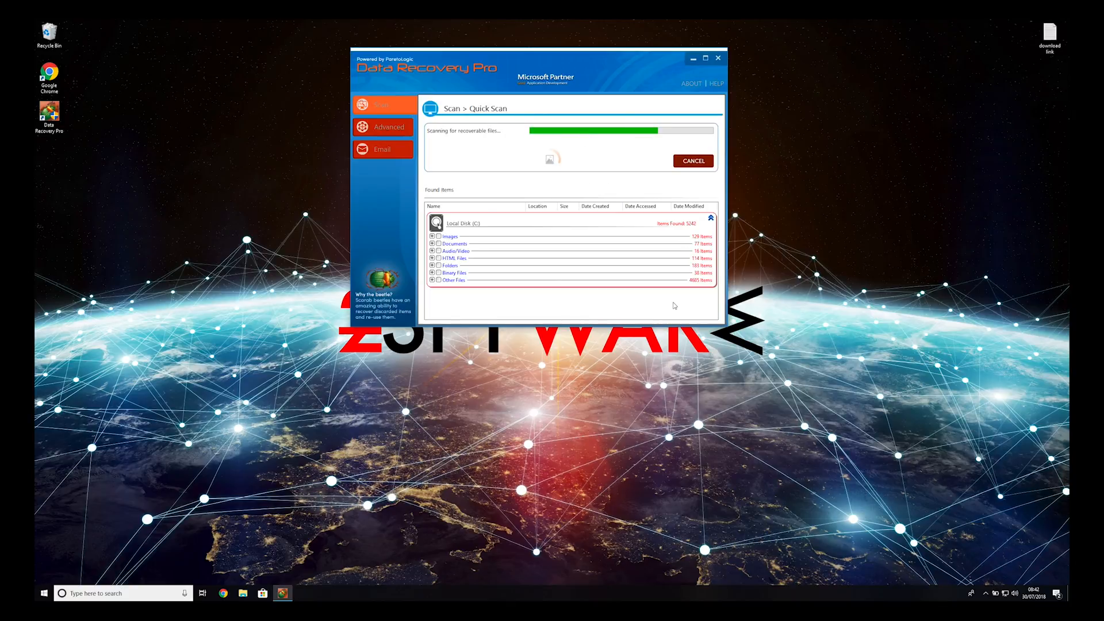